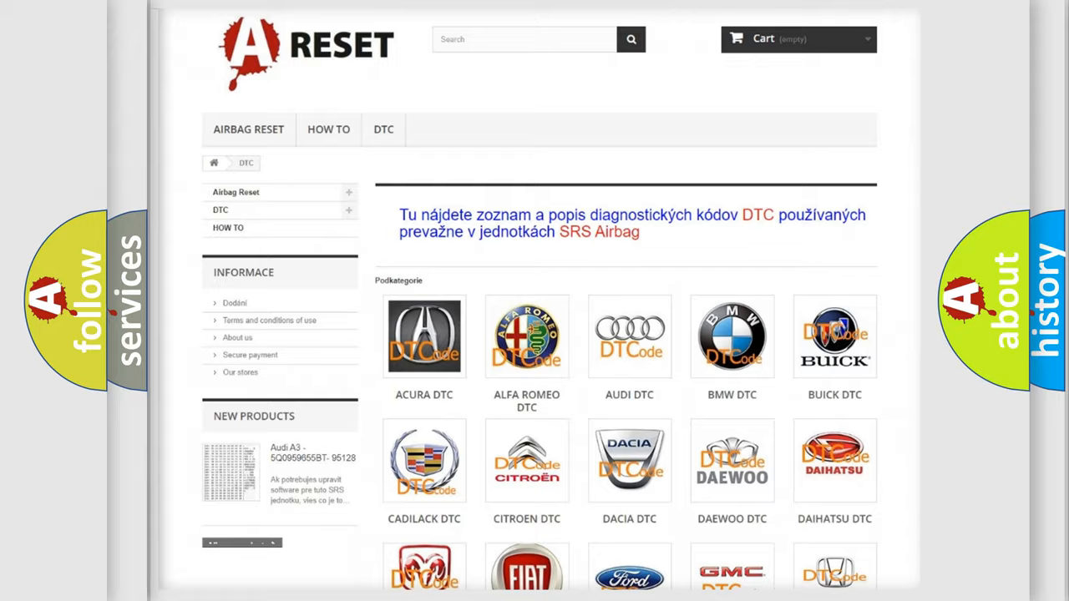
Open the FIAT DTC tile and scroll through its B0, C and U code subcategories
scroll("down", 3)
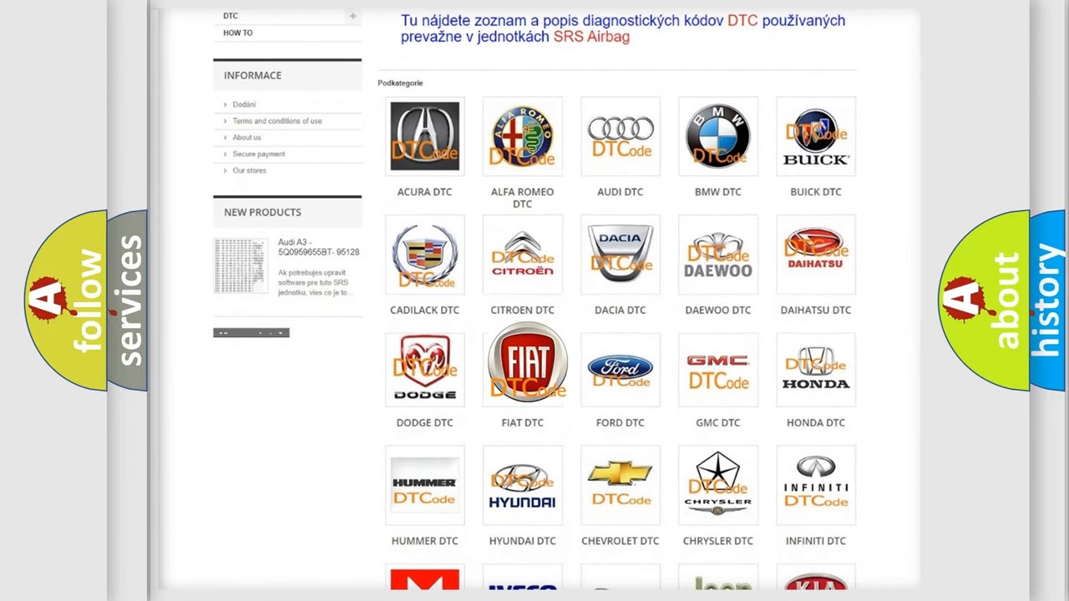
left_click(522, 363)
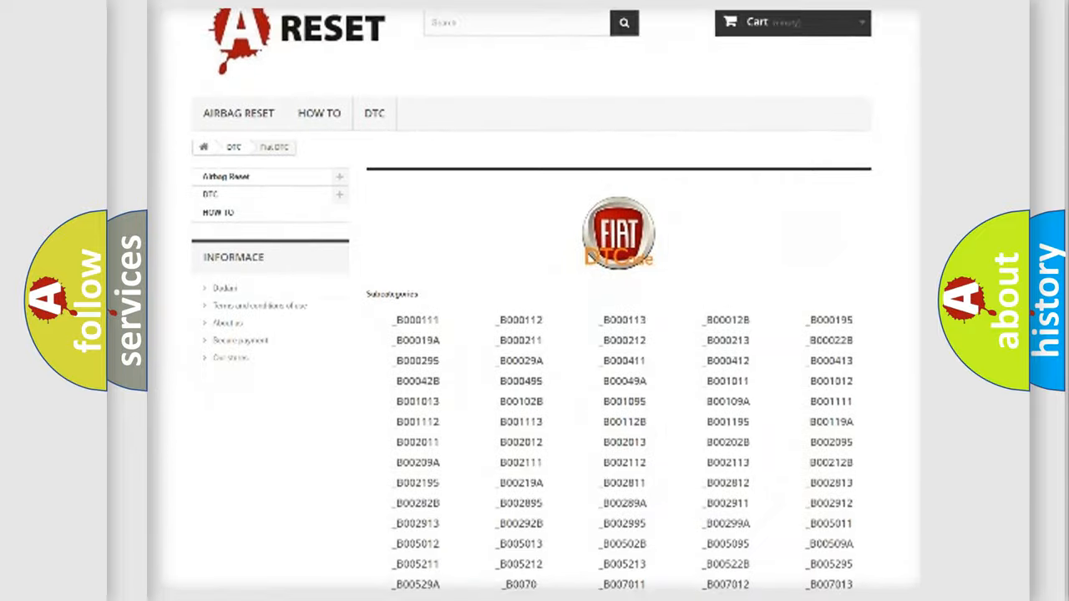
scroll("down", 3)
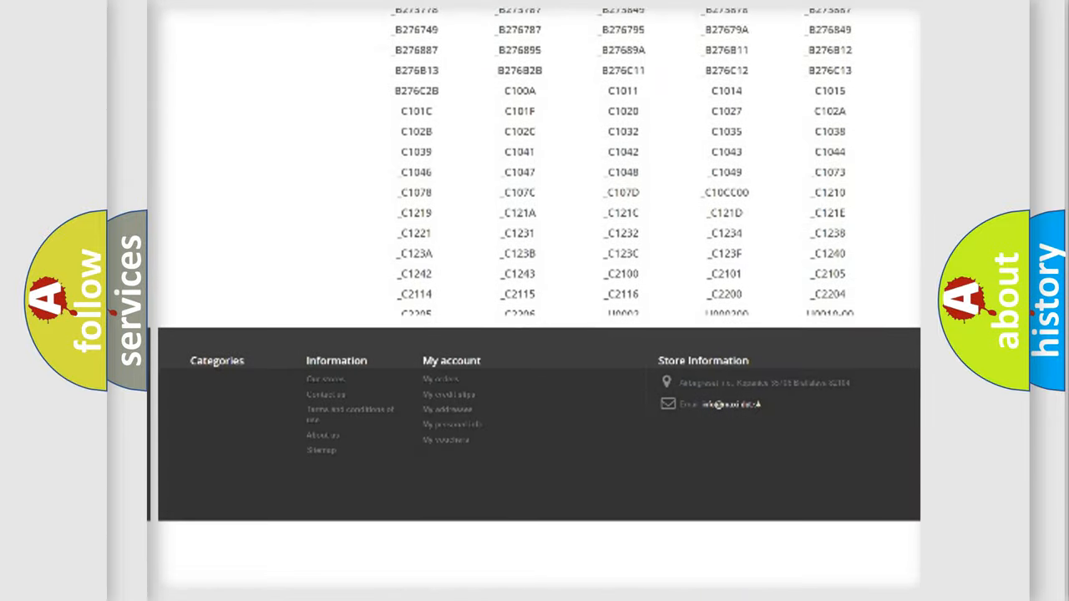
scroll("down", 3)
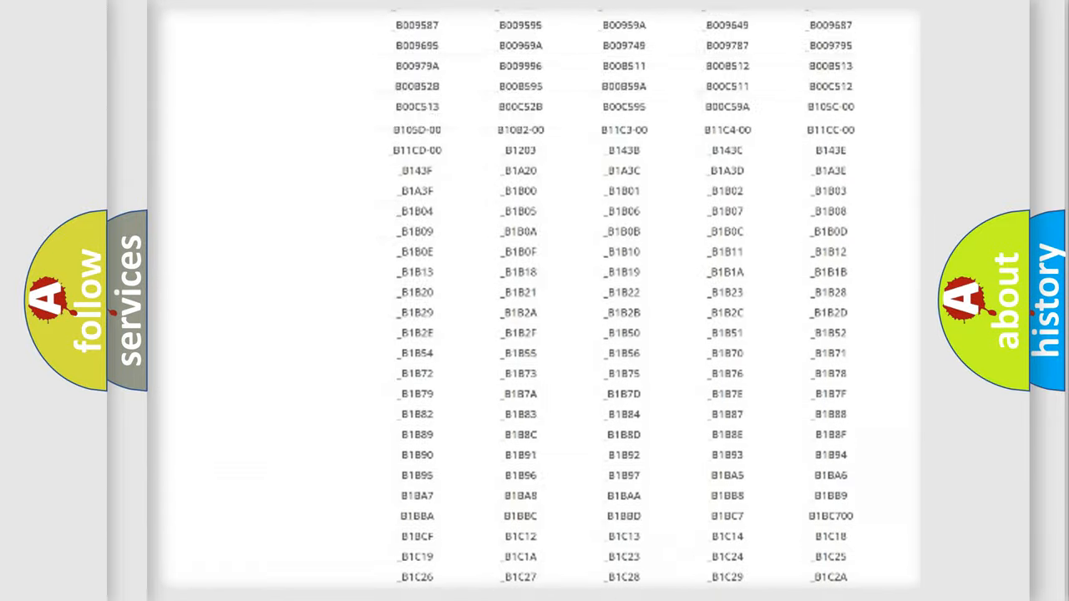